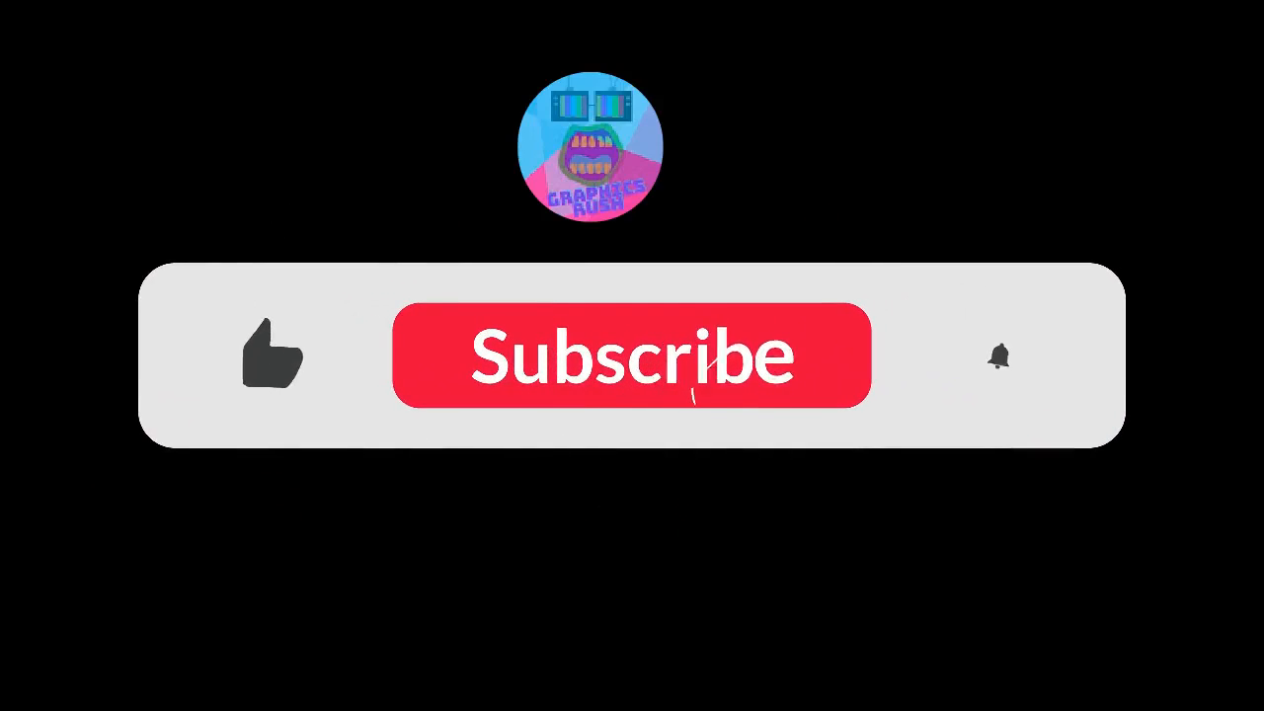
left_click(632, 356)
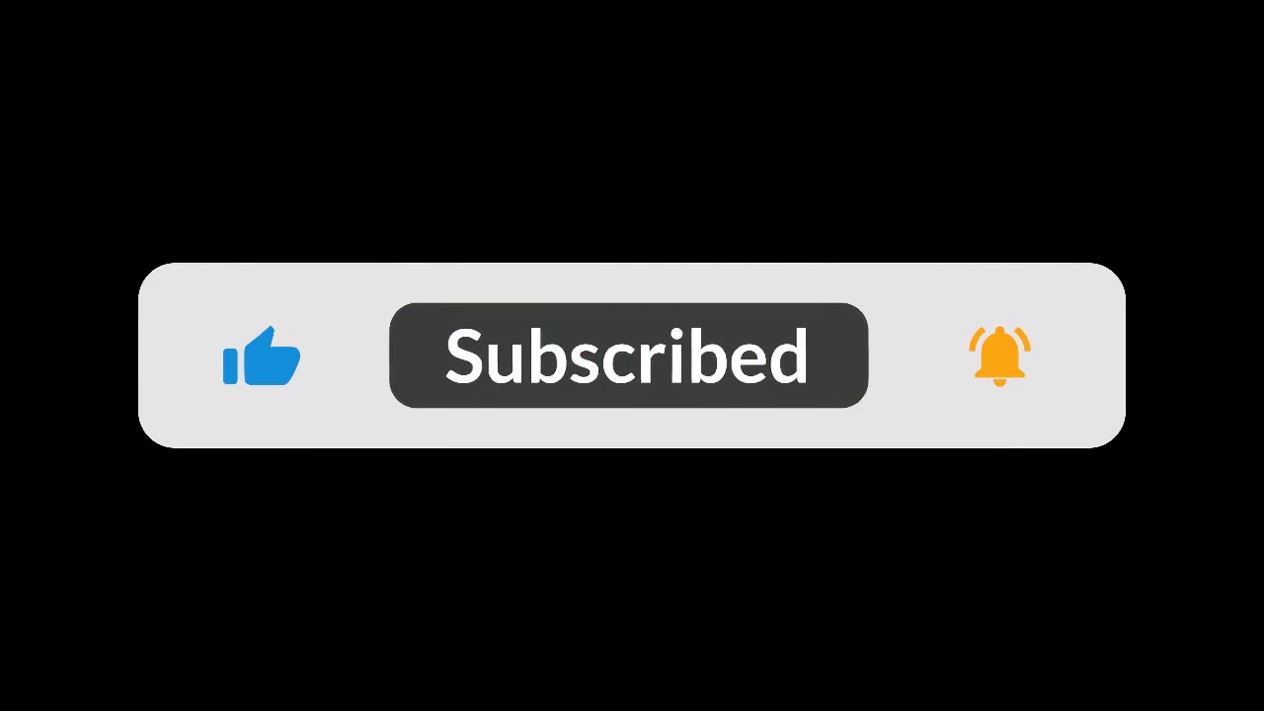